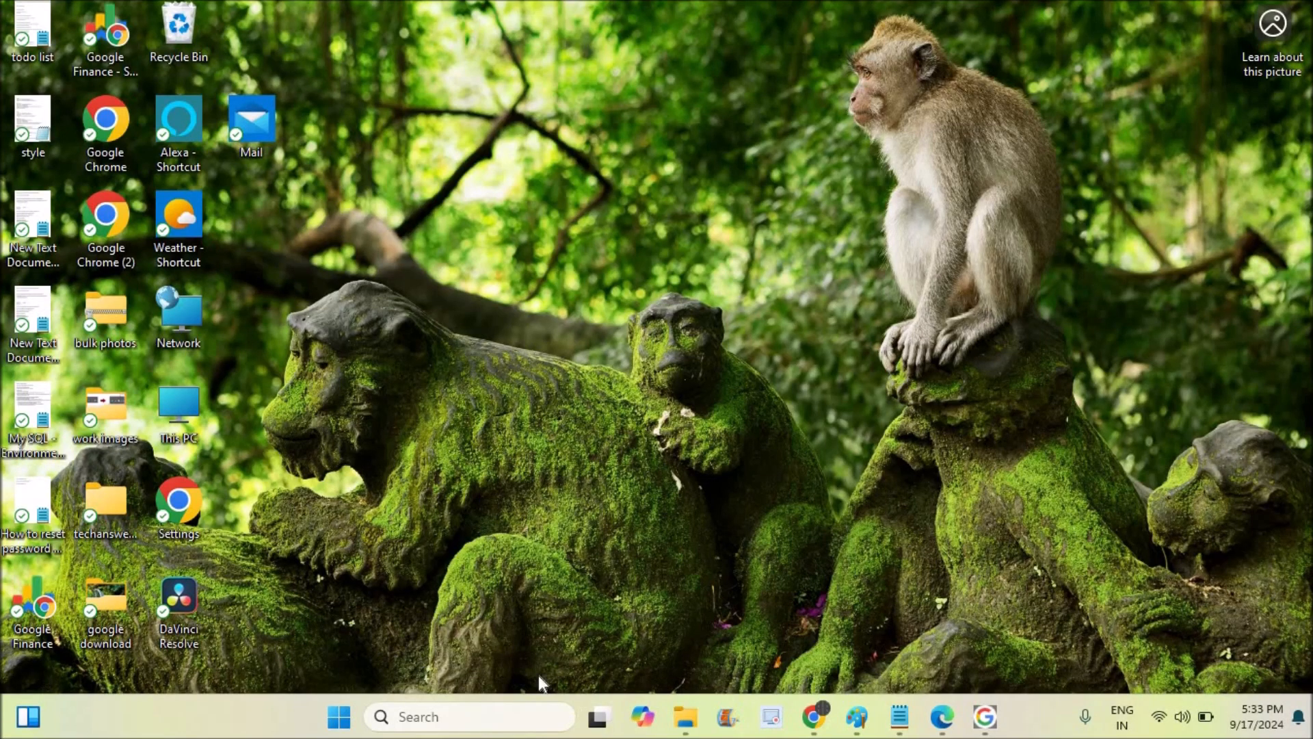
mouse_move(941, 717)
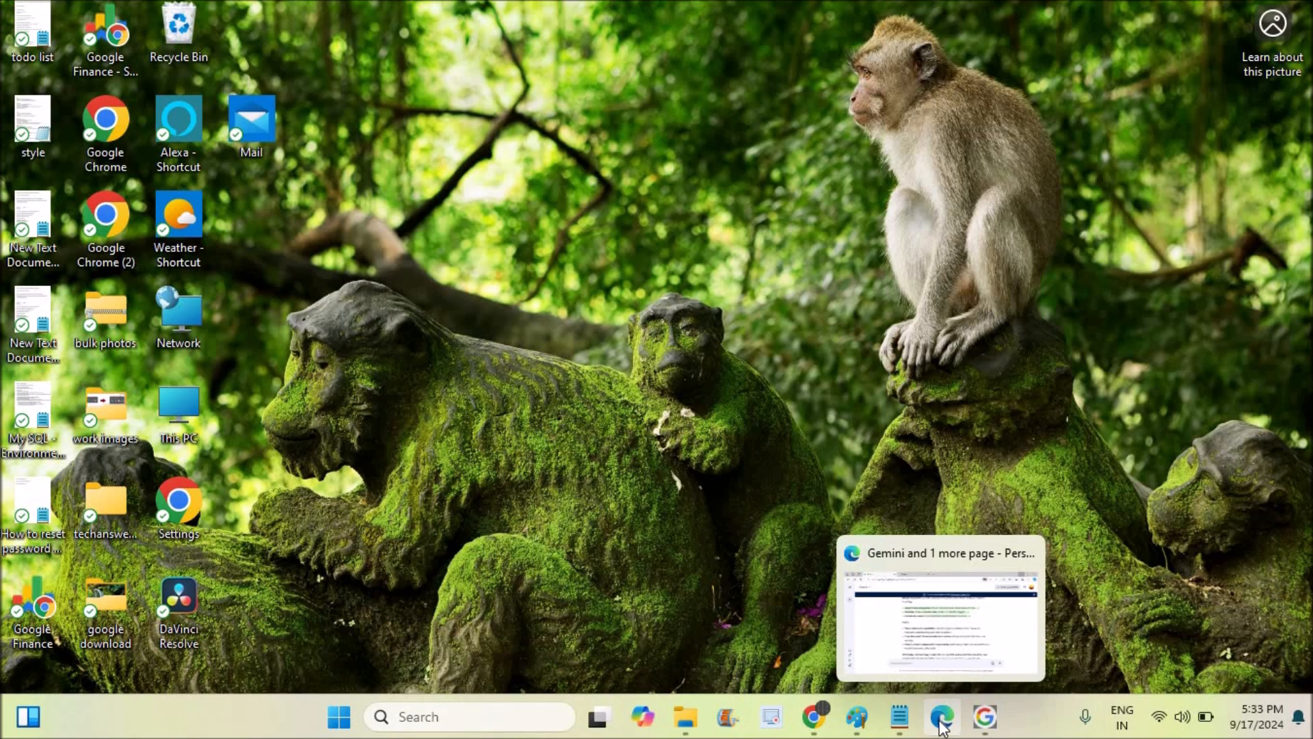
Step: Restore the Edge window from the taskbar and switch to the Google tab
click(941, 717)
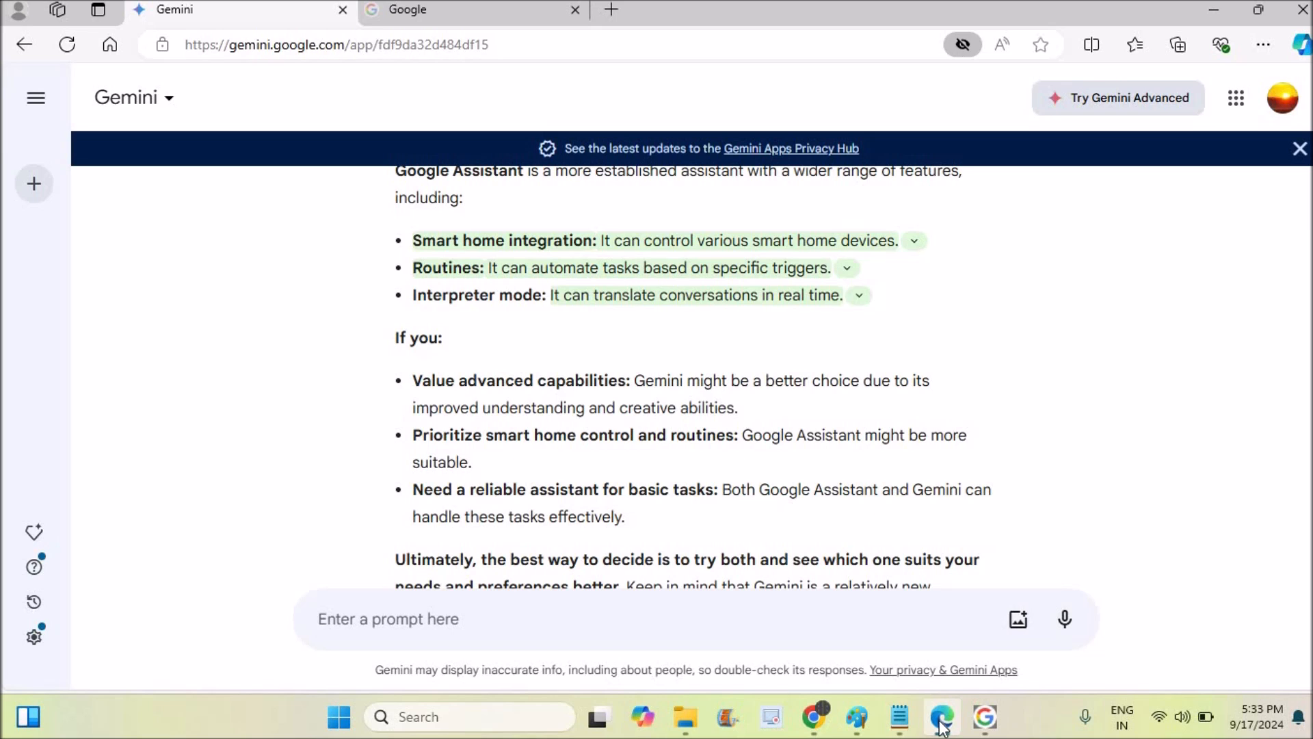
mouse_move(374, 307)
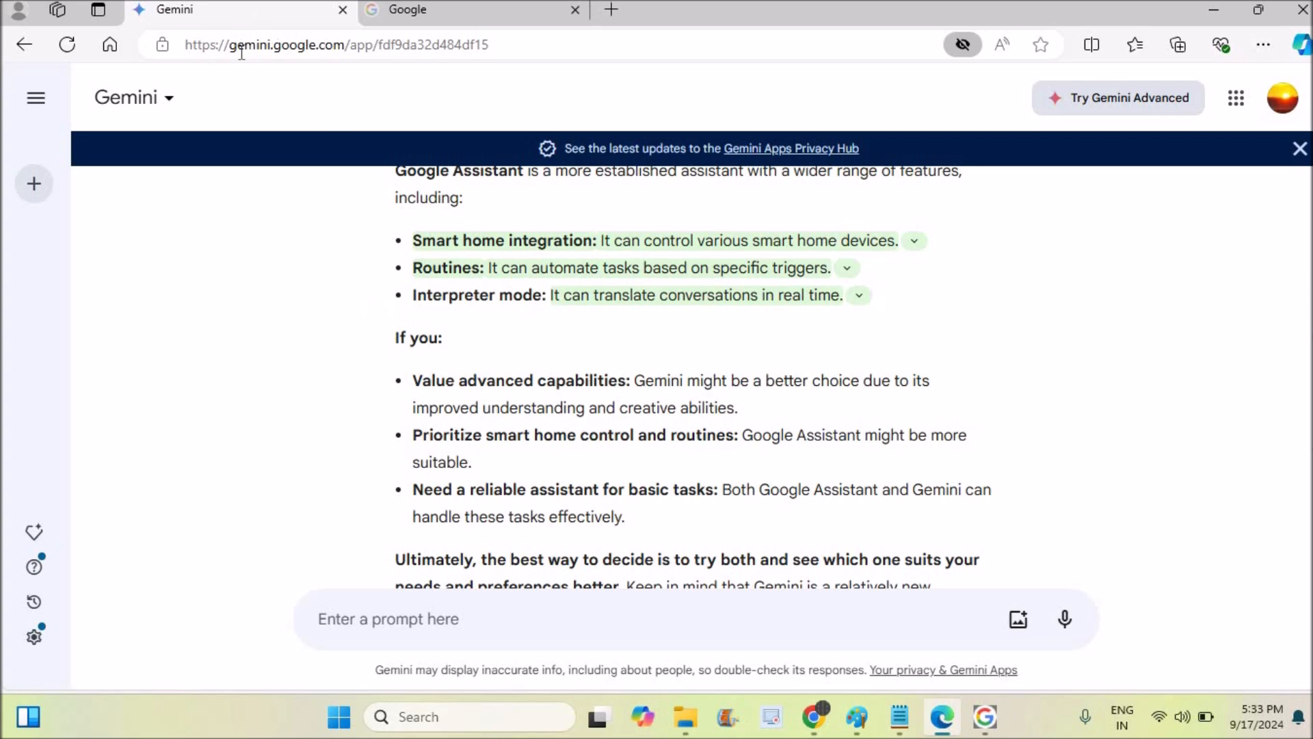
click(407, 9)
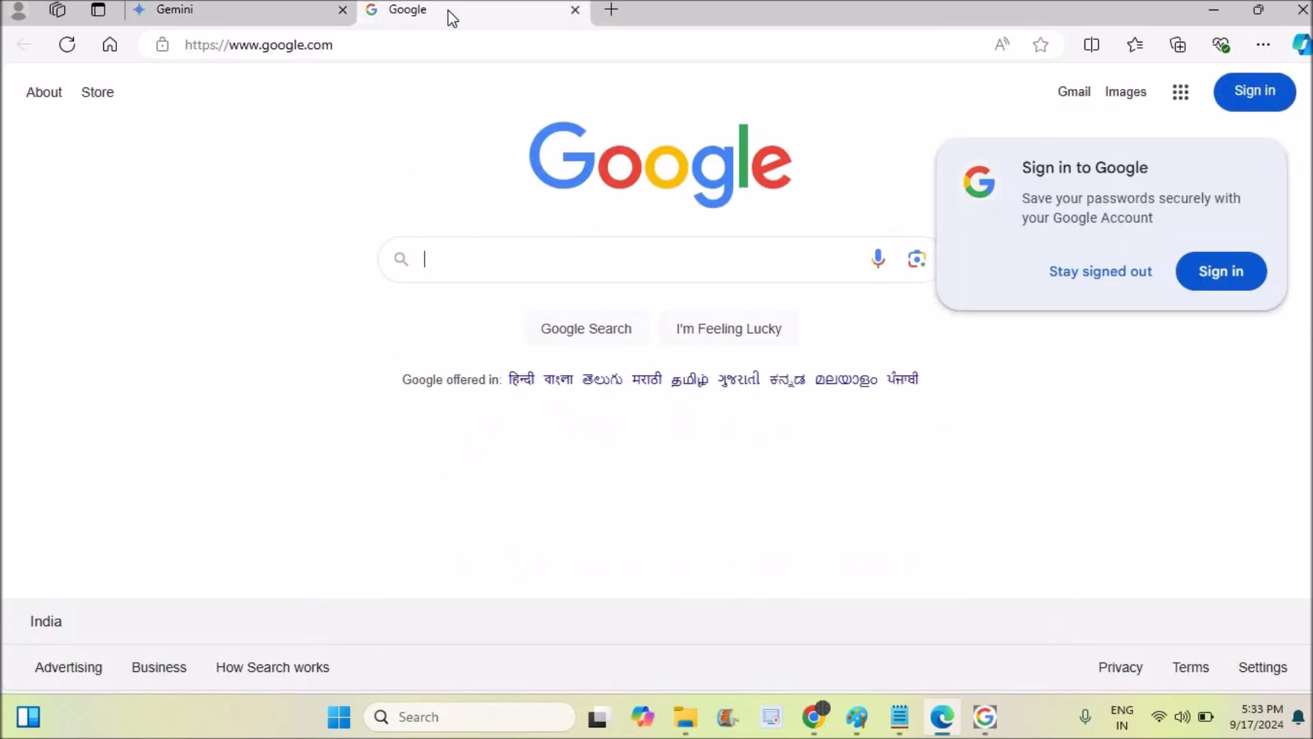
Step: Close the Microsoft Edge window to return to the desktop
click(258, 44)
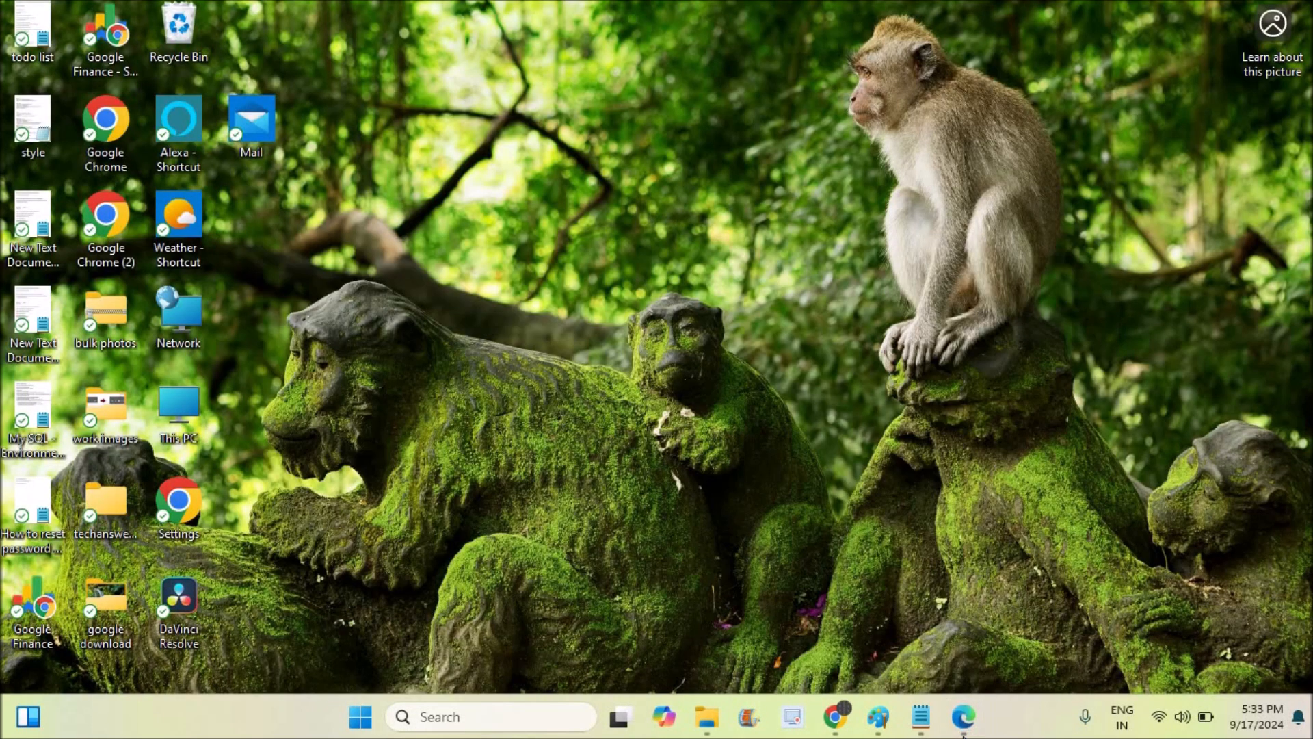
Step: Relaunch Edge on Gemini and send the prompt 'tell me a joke'
click(962, 717)
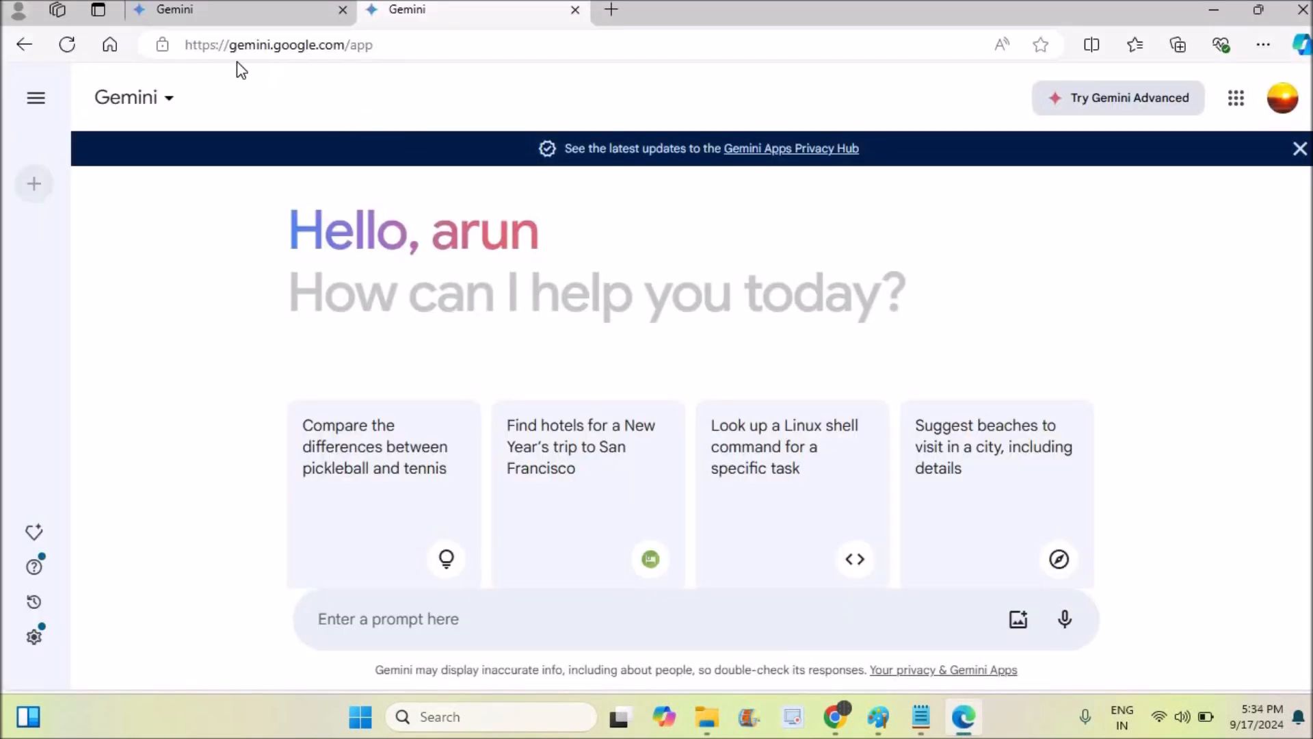
mouse_move(633, 552)
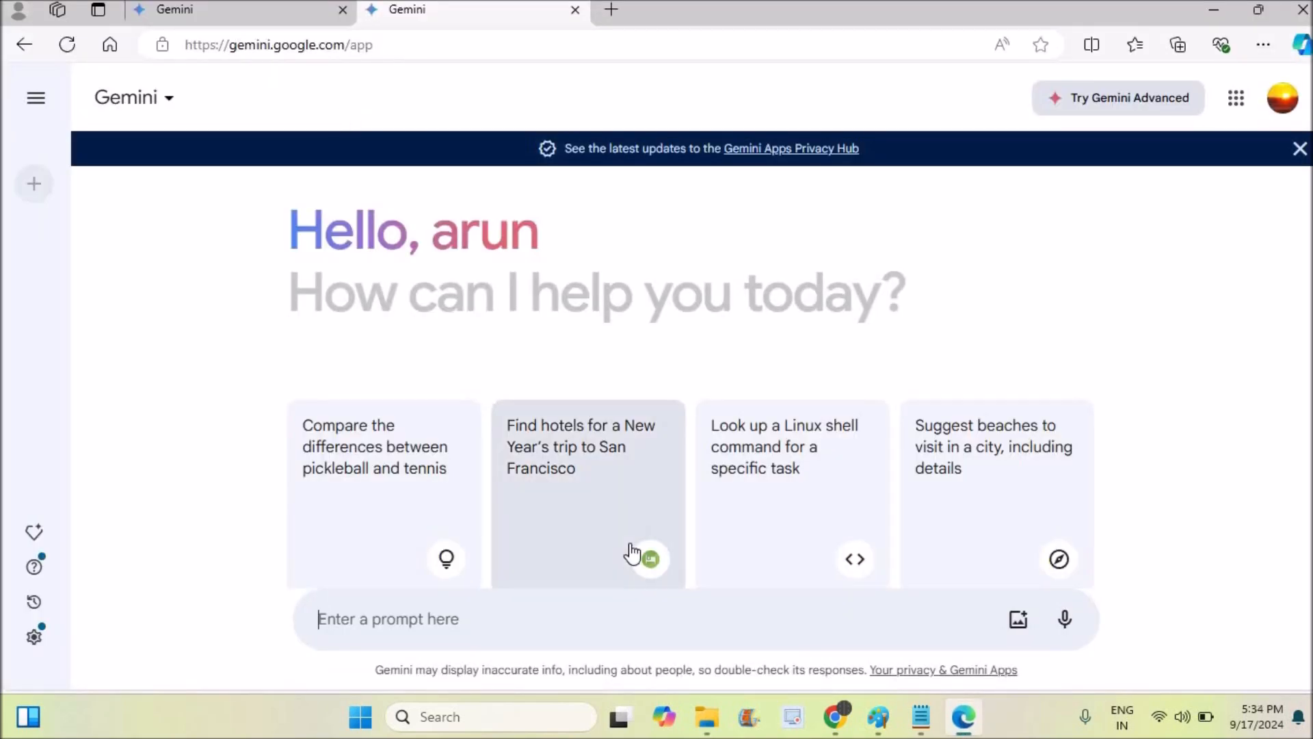
text(t)
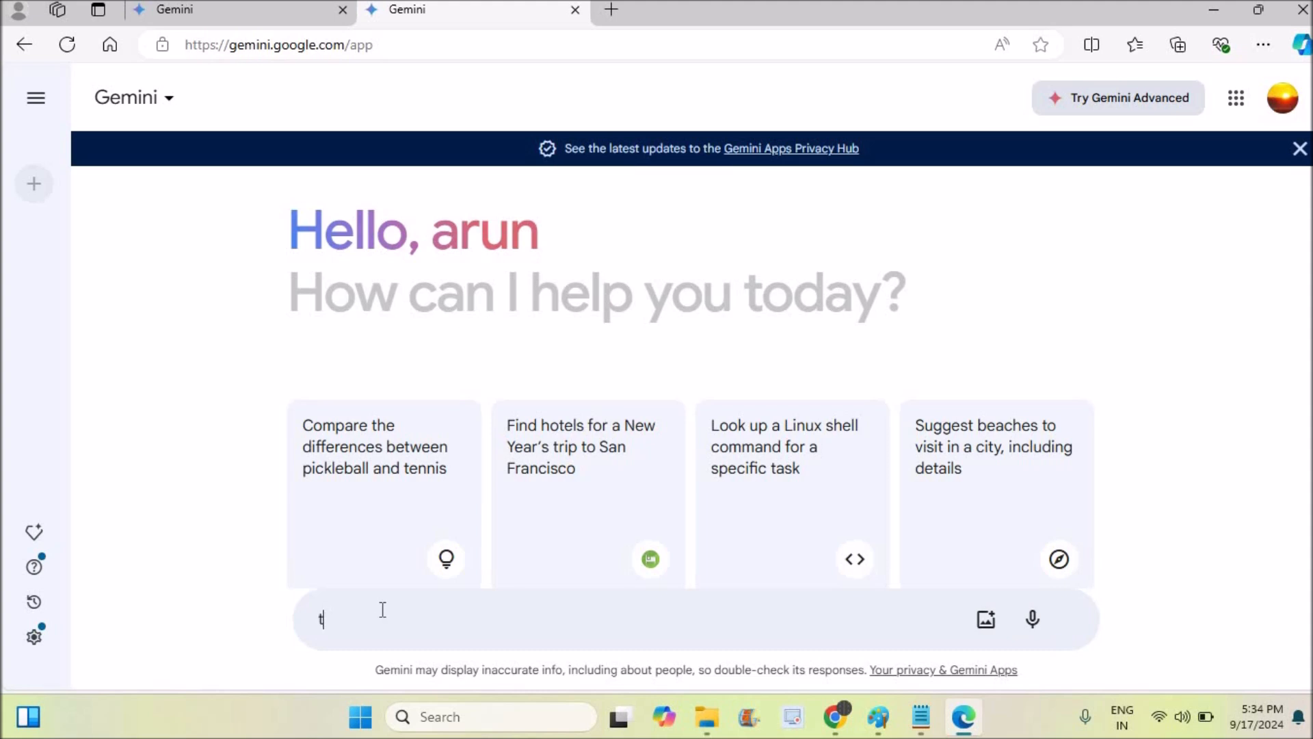
text(ell me)
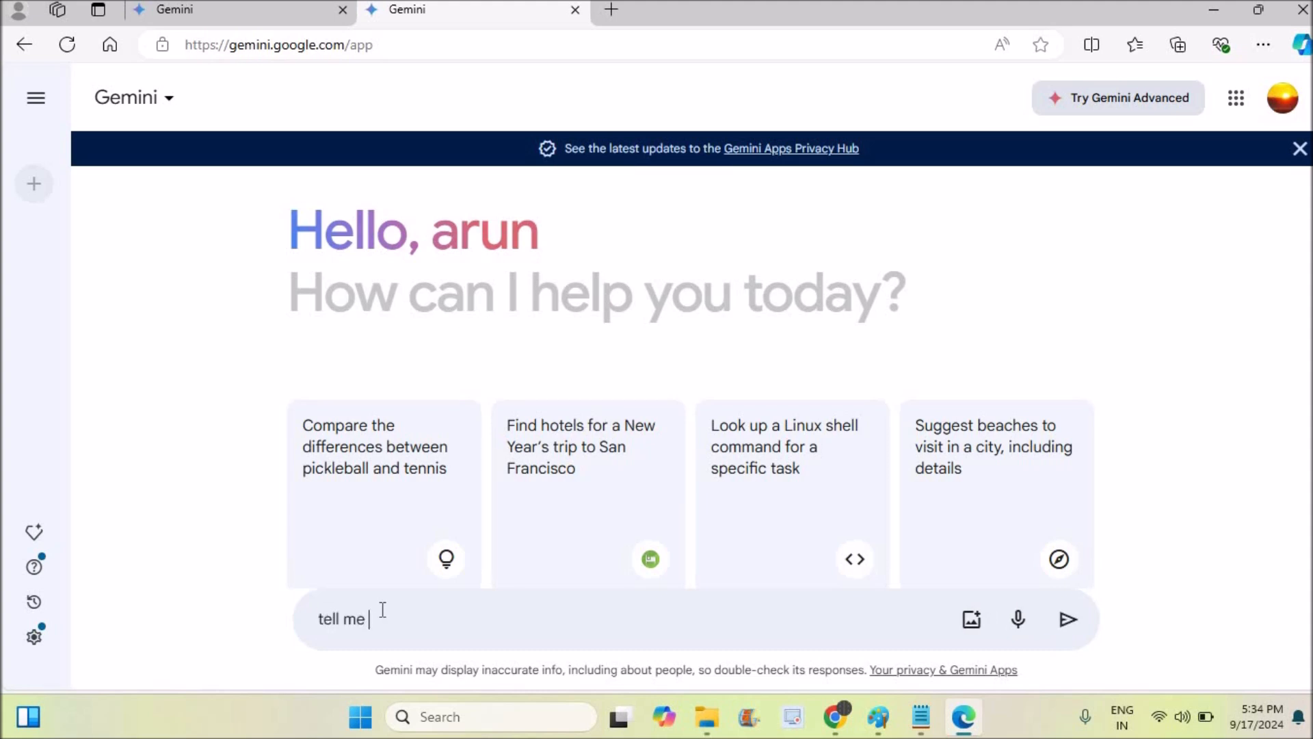
click(1068, 619)
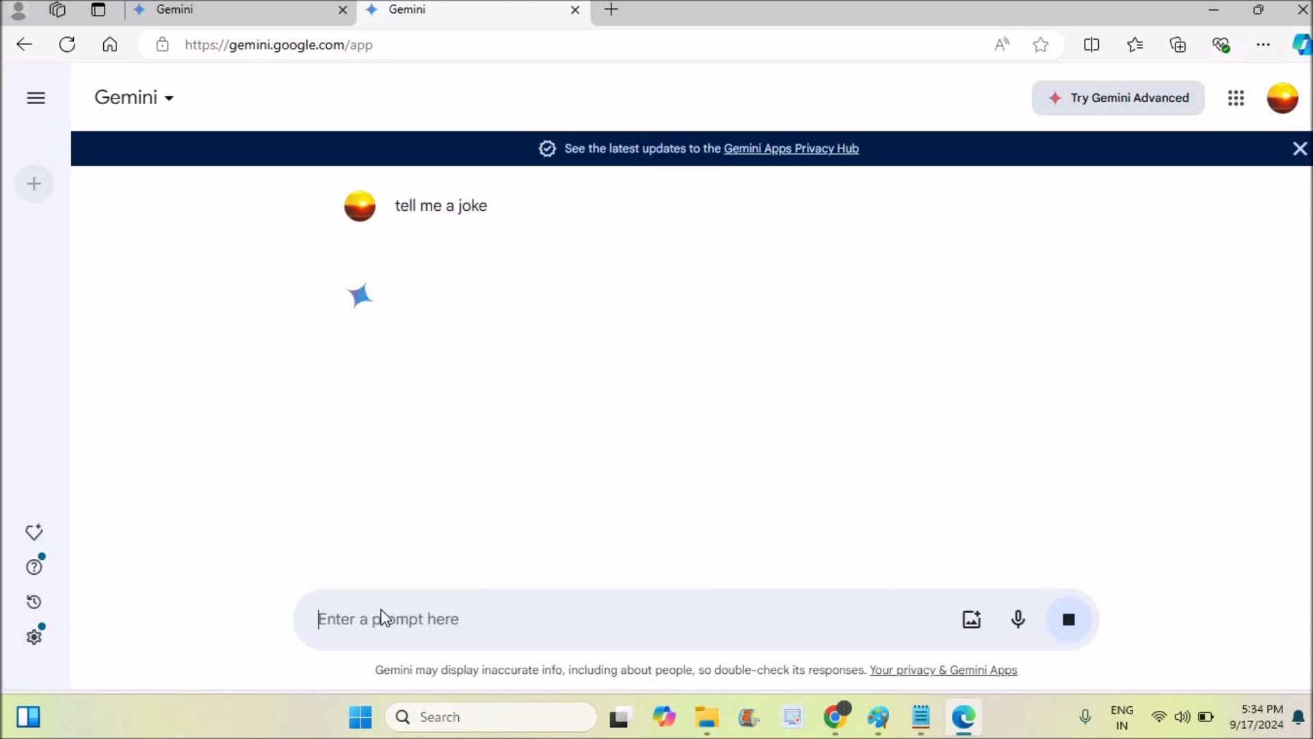
click(1068, 619)
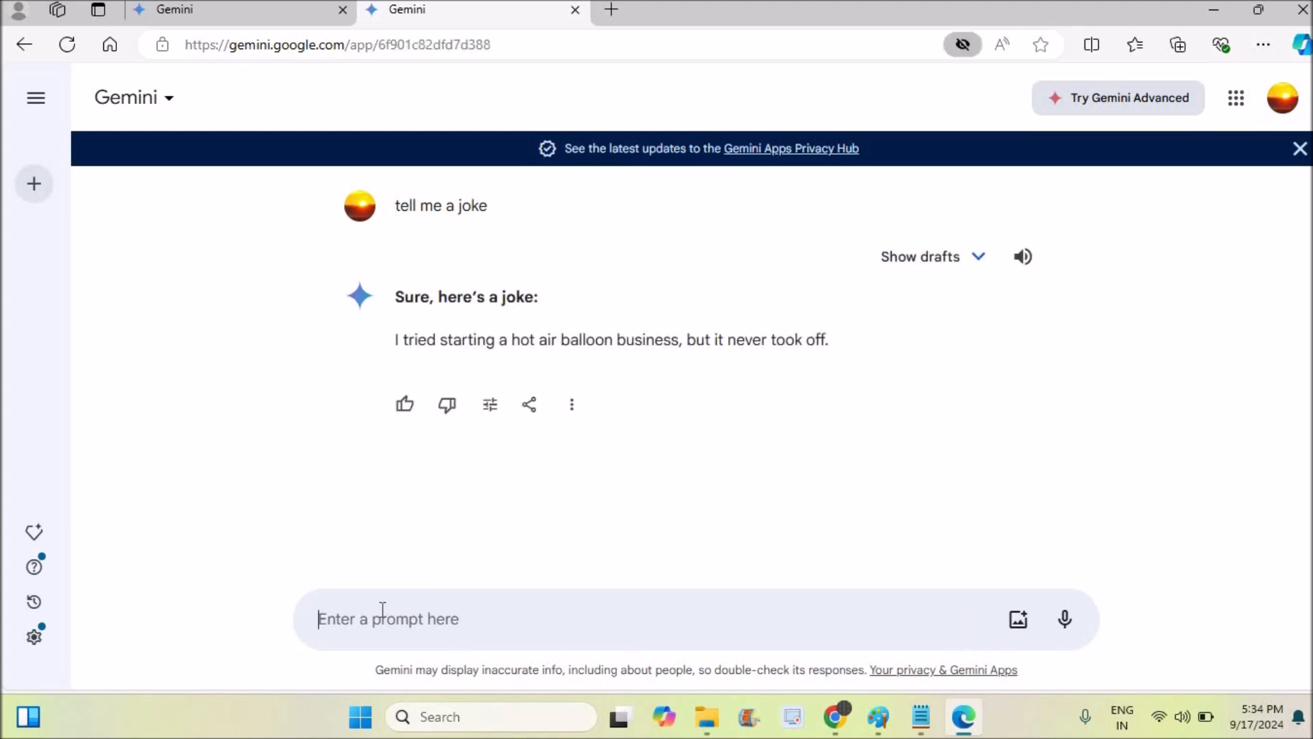
mouse_move(601, 367)
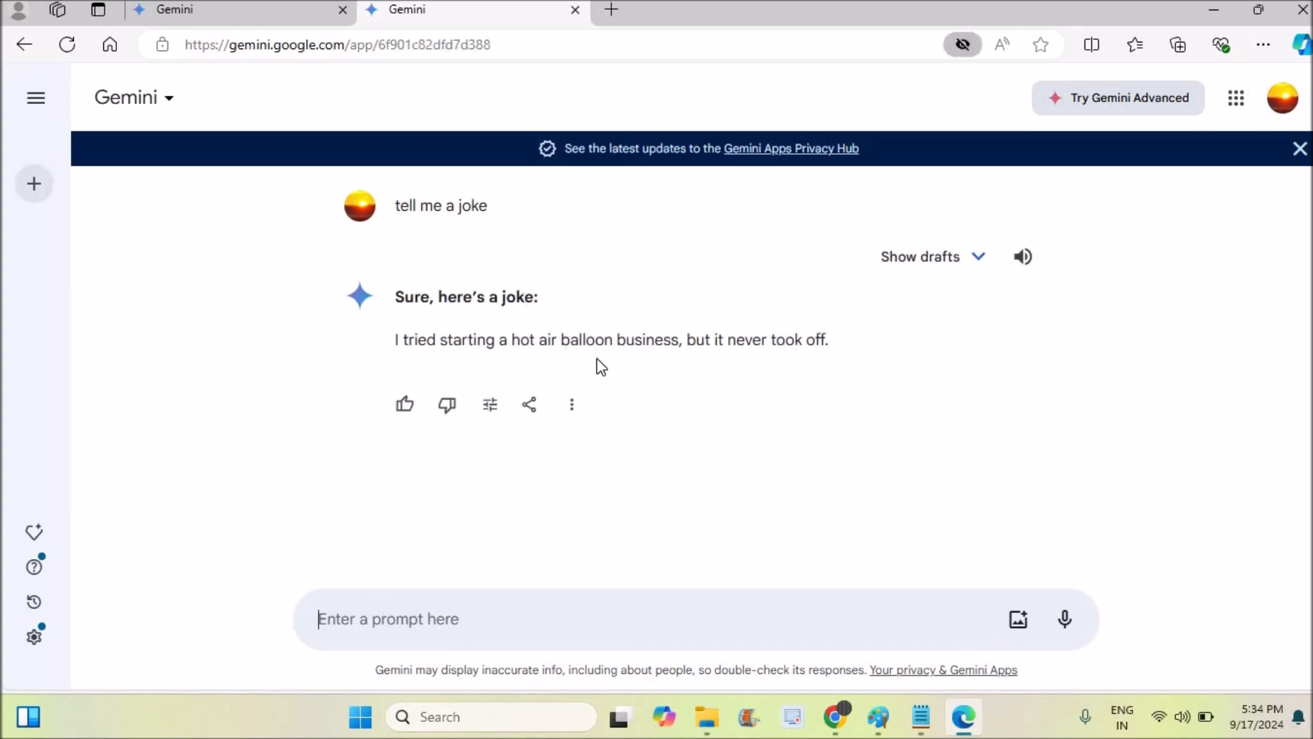
mouse_move(1023, 257)
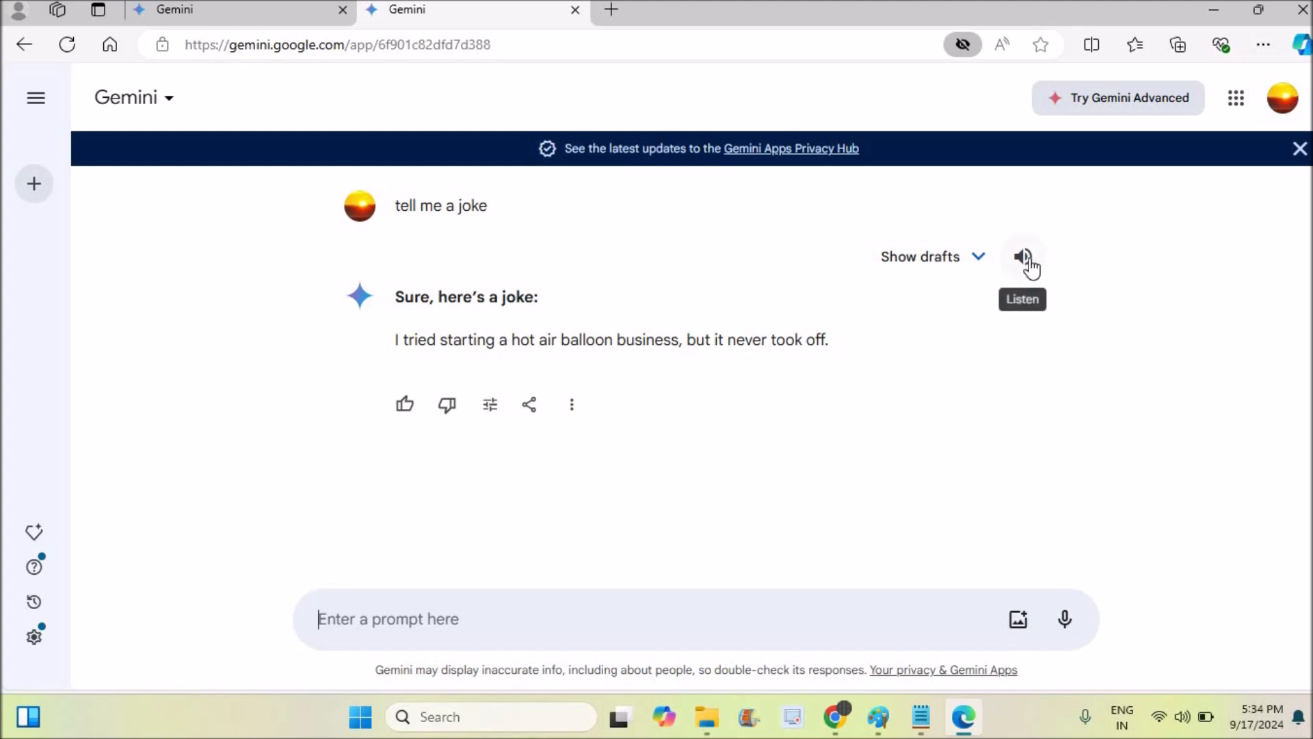
Step: Play the hot air balloon joke with Gemini's Listen button, then pause it
click(1022, 257)
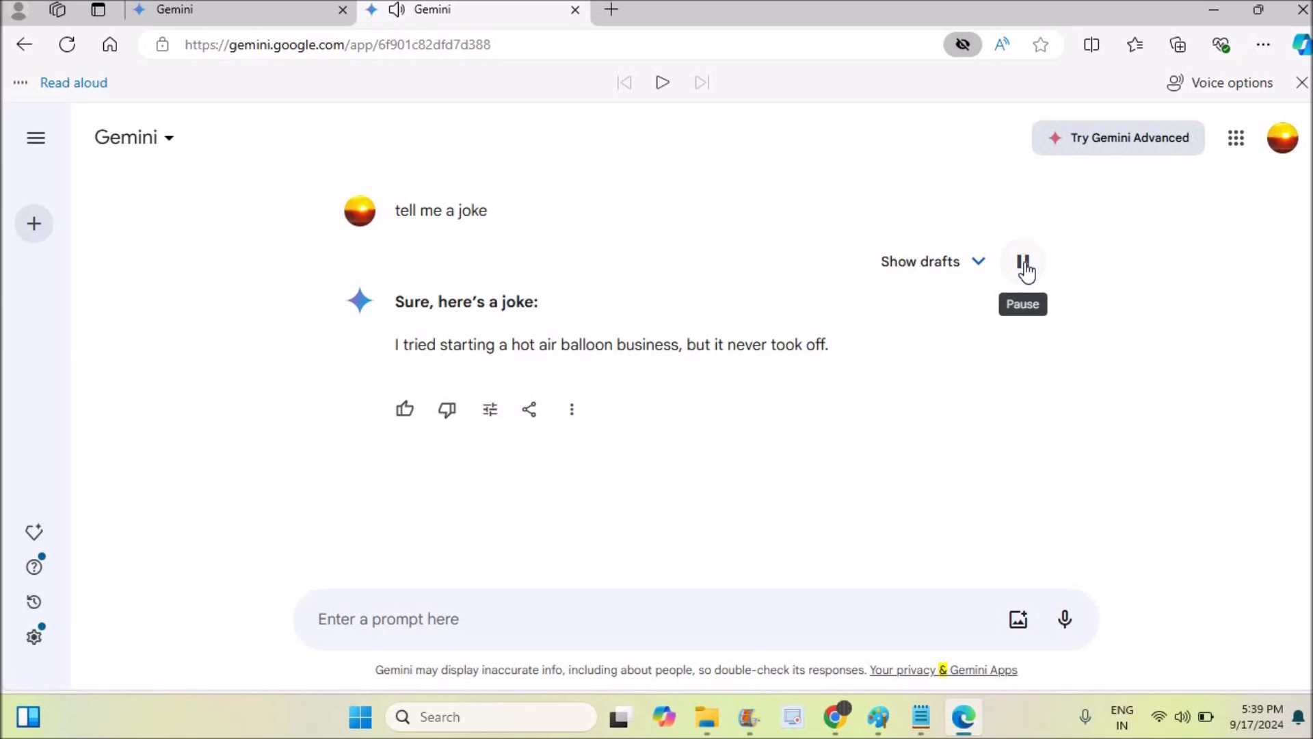
click(1023, 261)
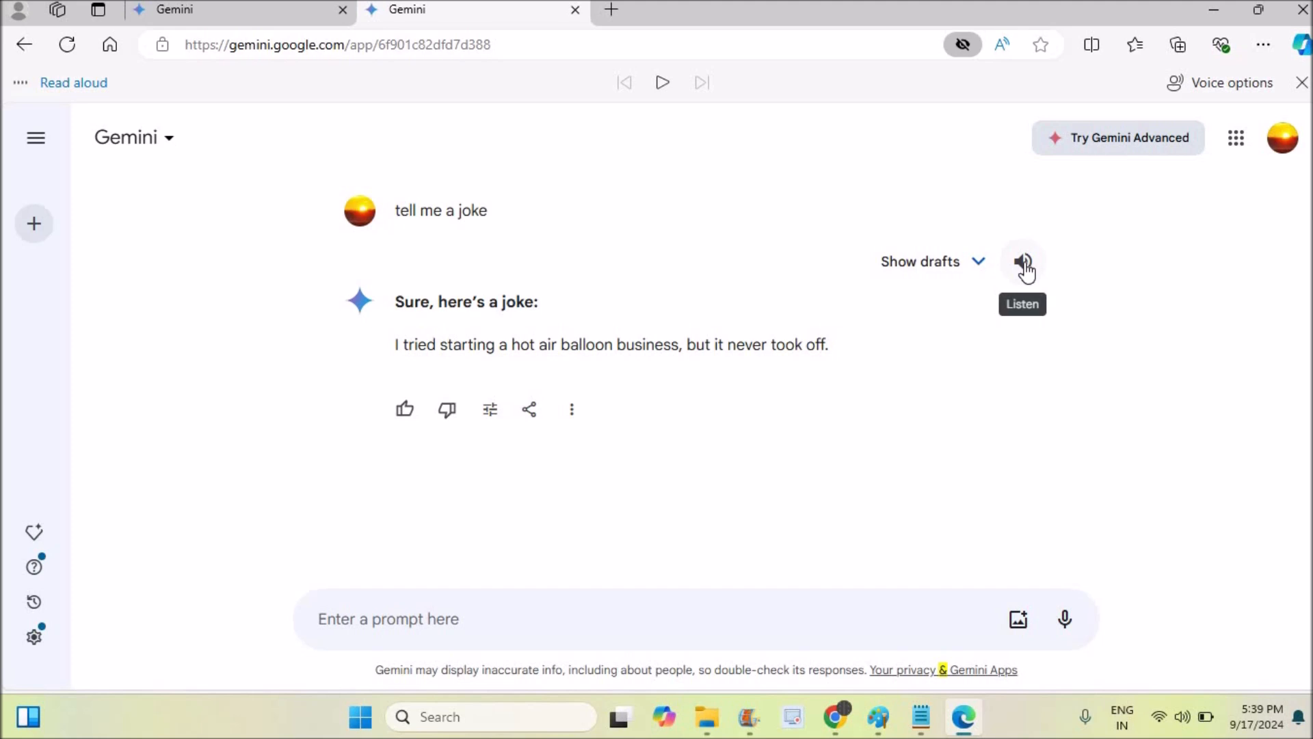
mouse_move(1008, 62)
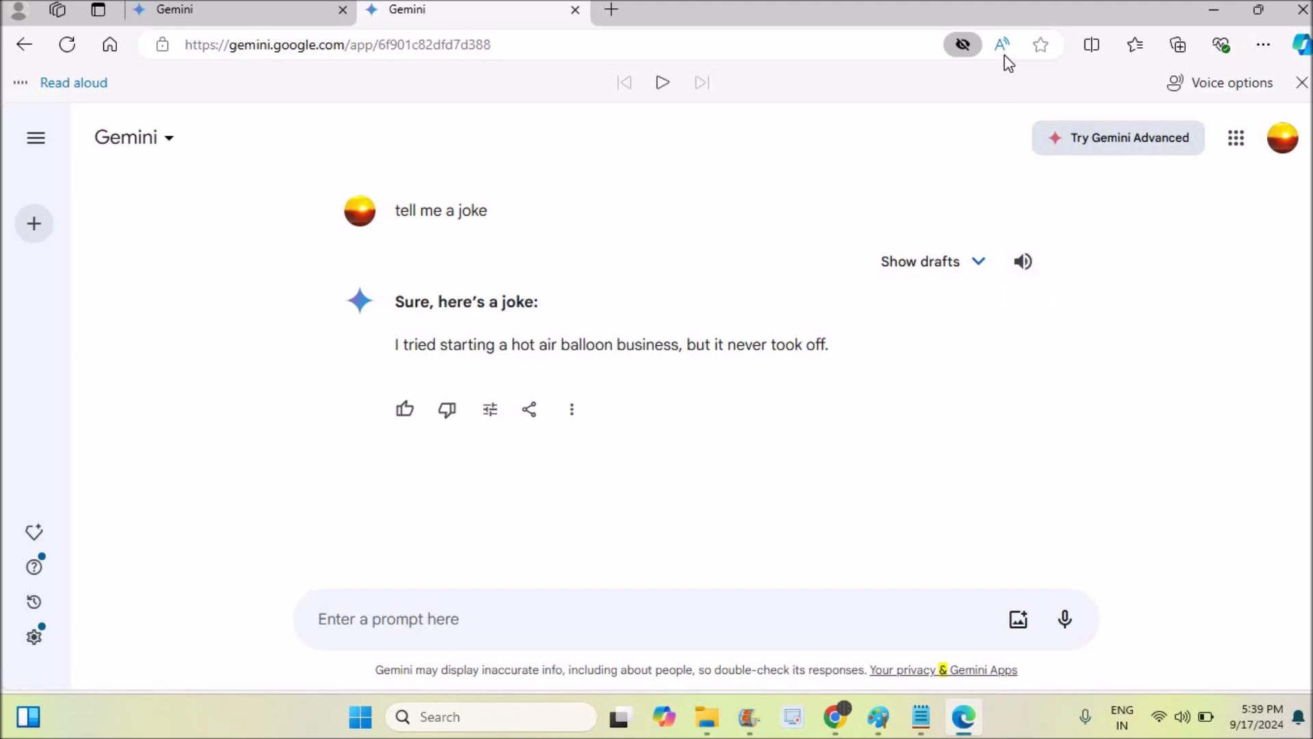
mouse_move(1003, 74)
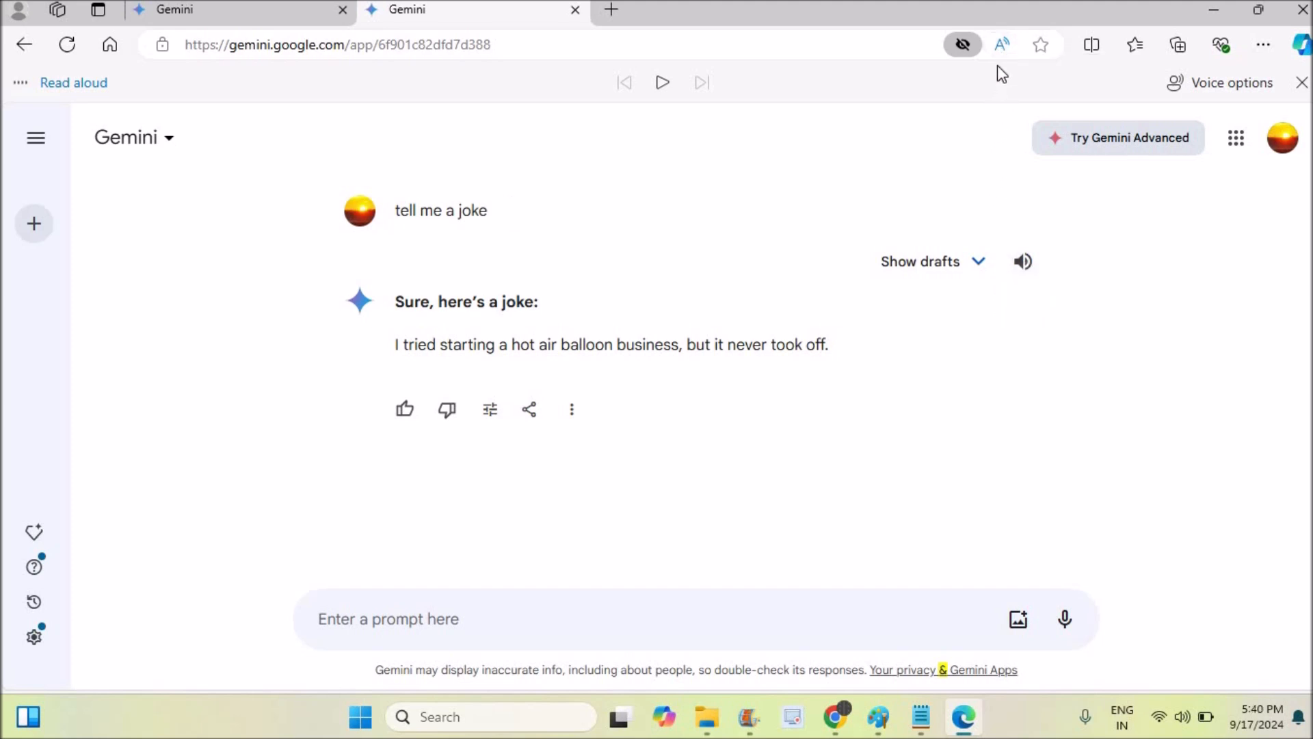
mouse_move(1002, 44)
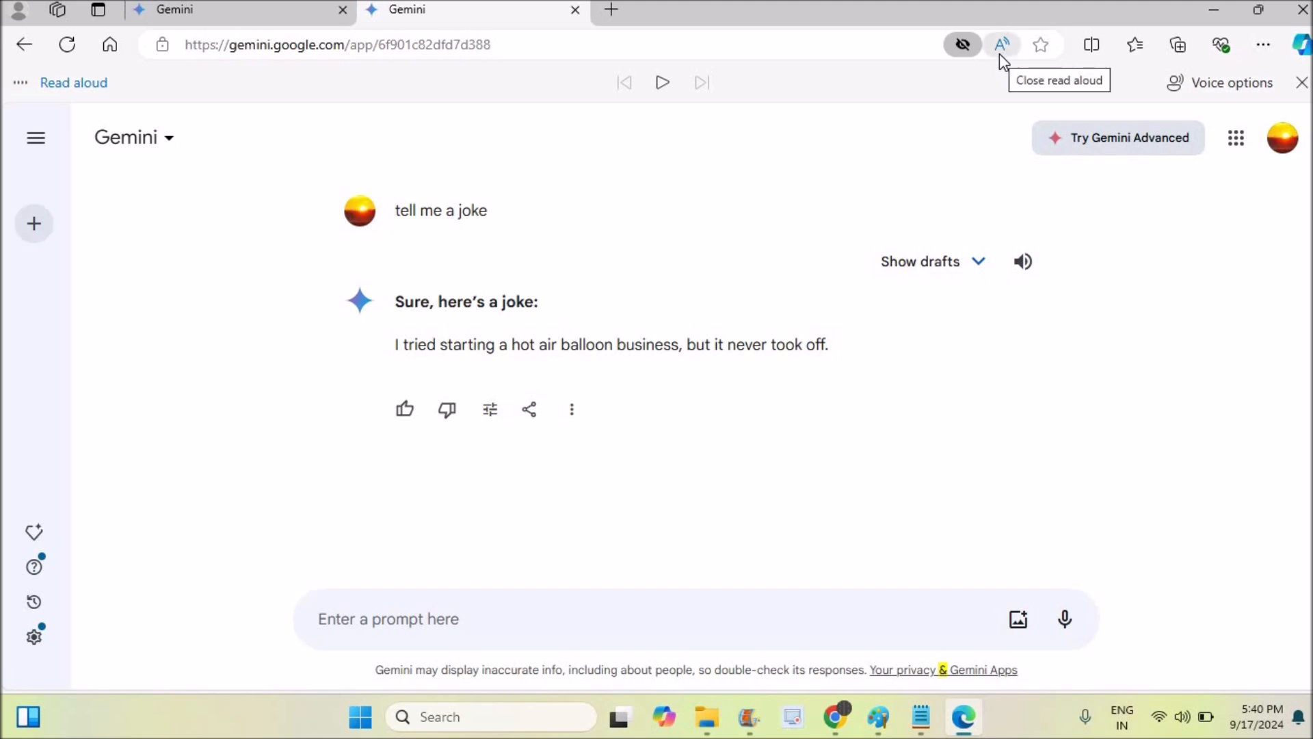
mouse_move(1002, 50)
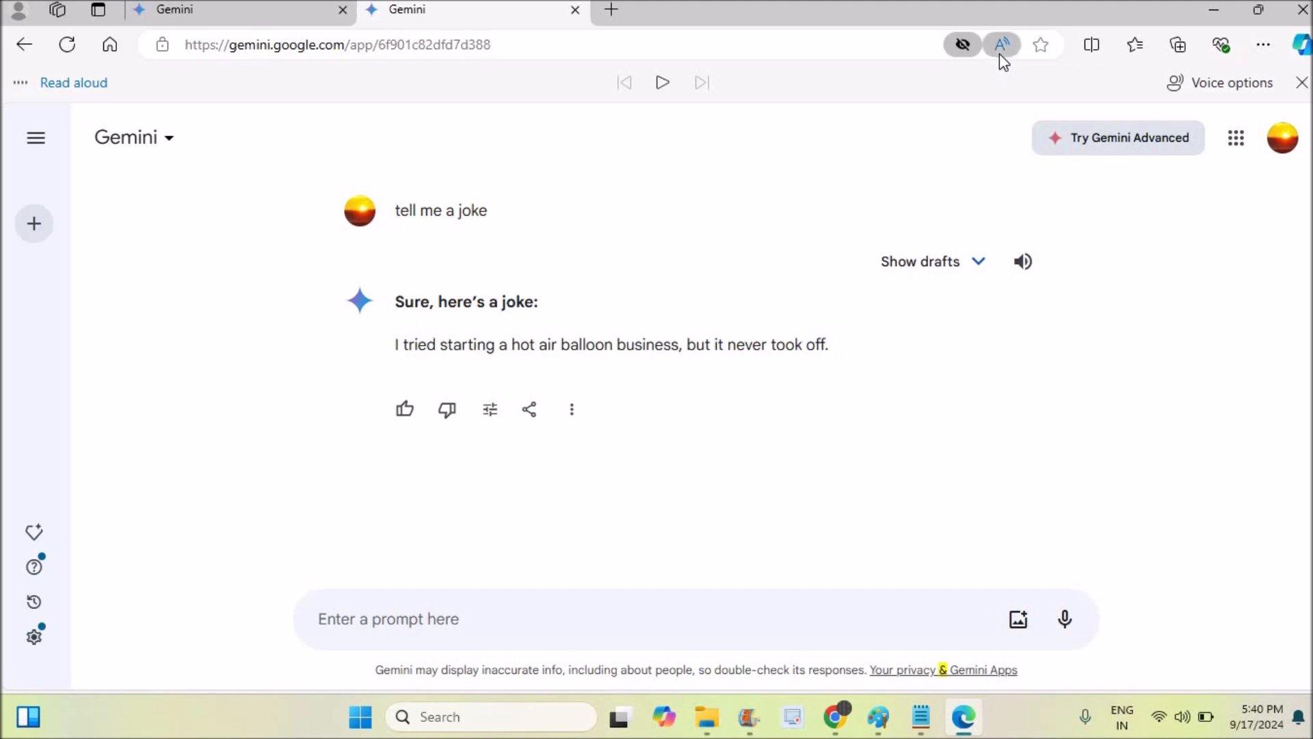
Step: Play the joke with Edge's Read Aloud toolbar, then close the reader
click(661, 82)
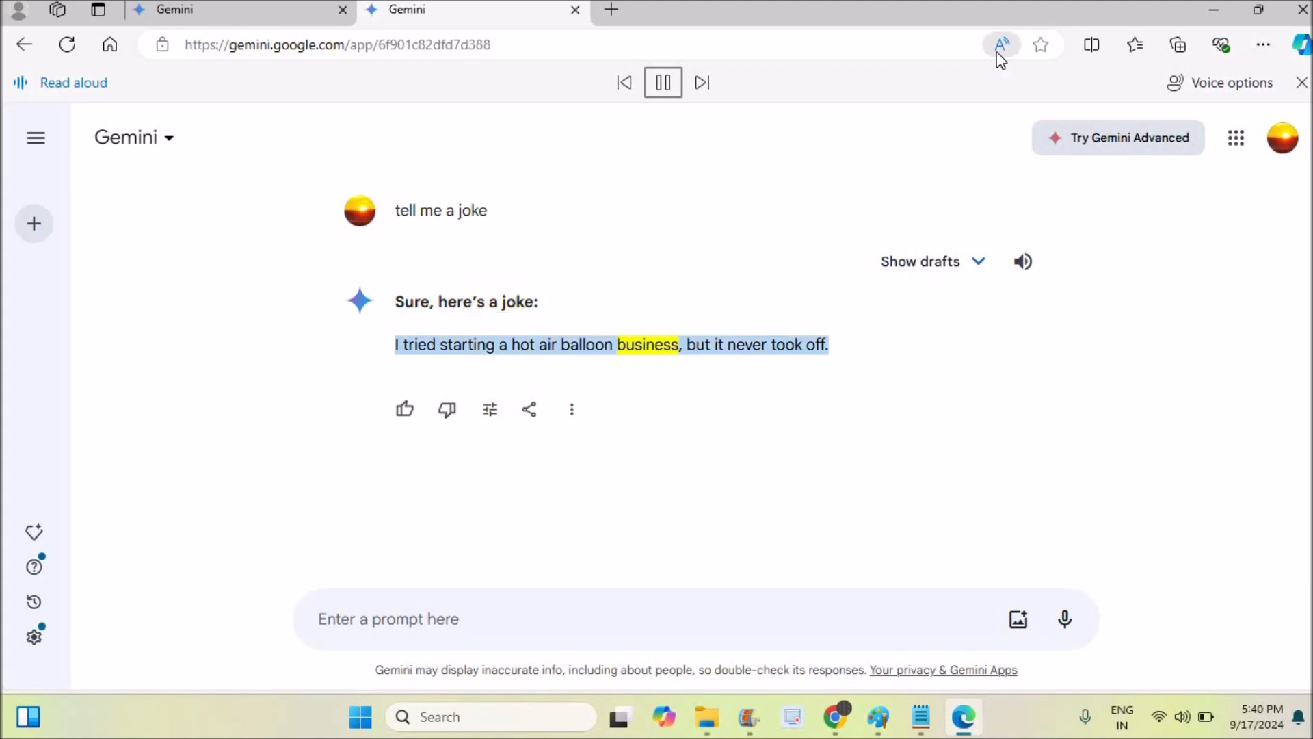
mouse_move(1001, 44)
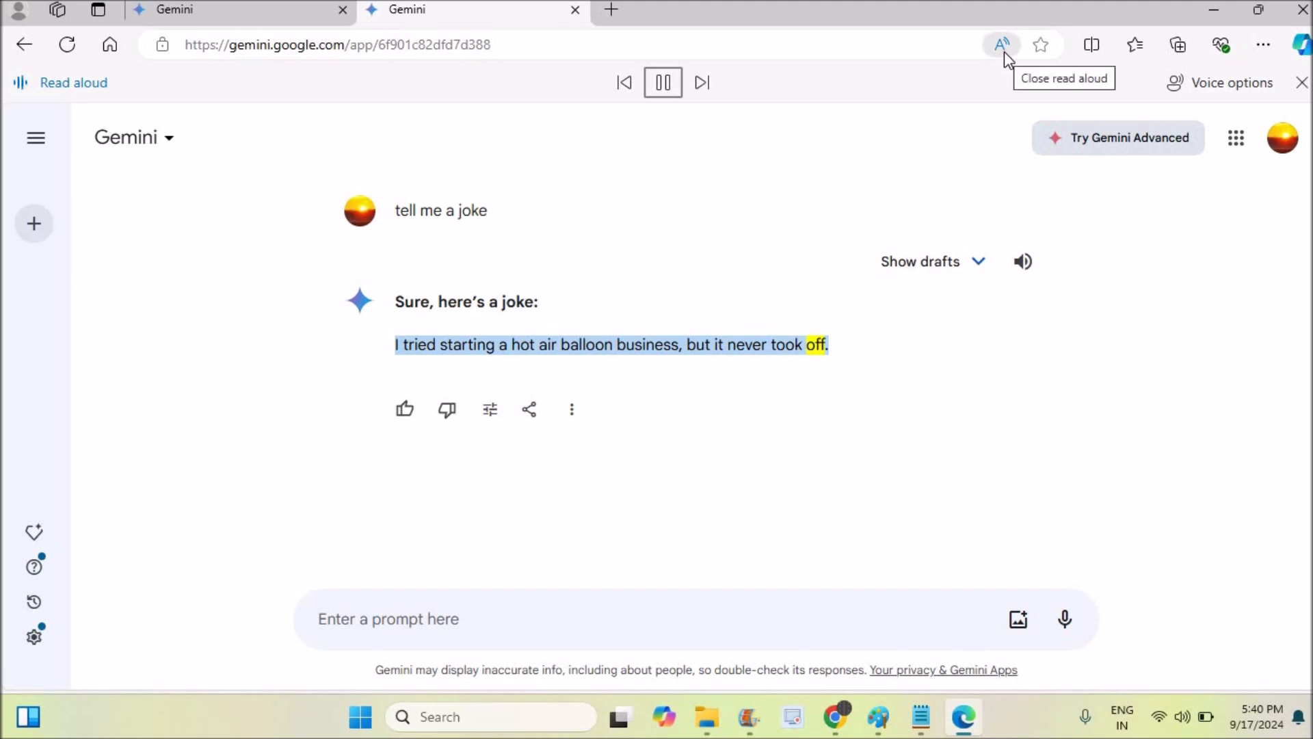
click(1002, 44)
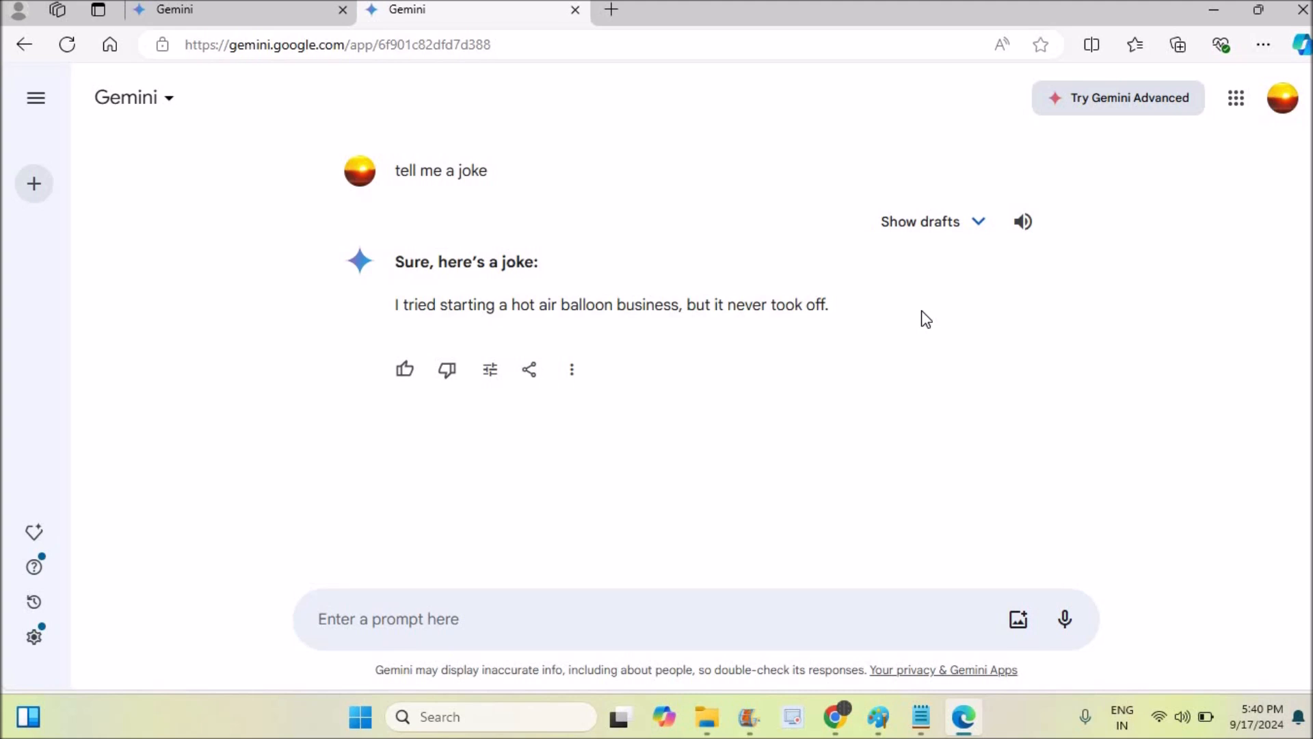
mouse_move(914, 321)
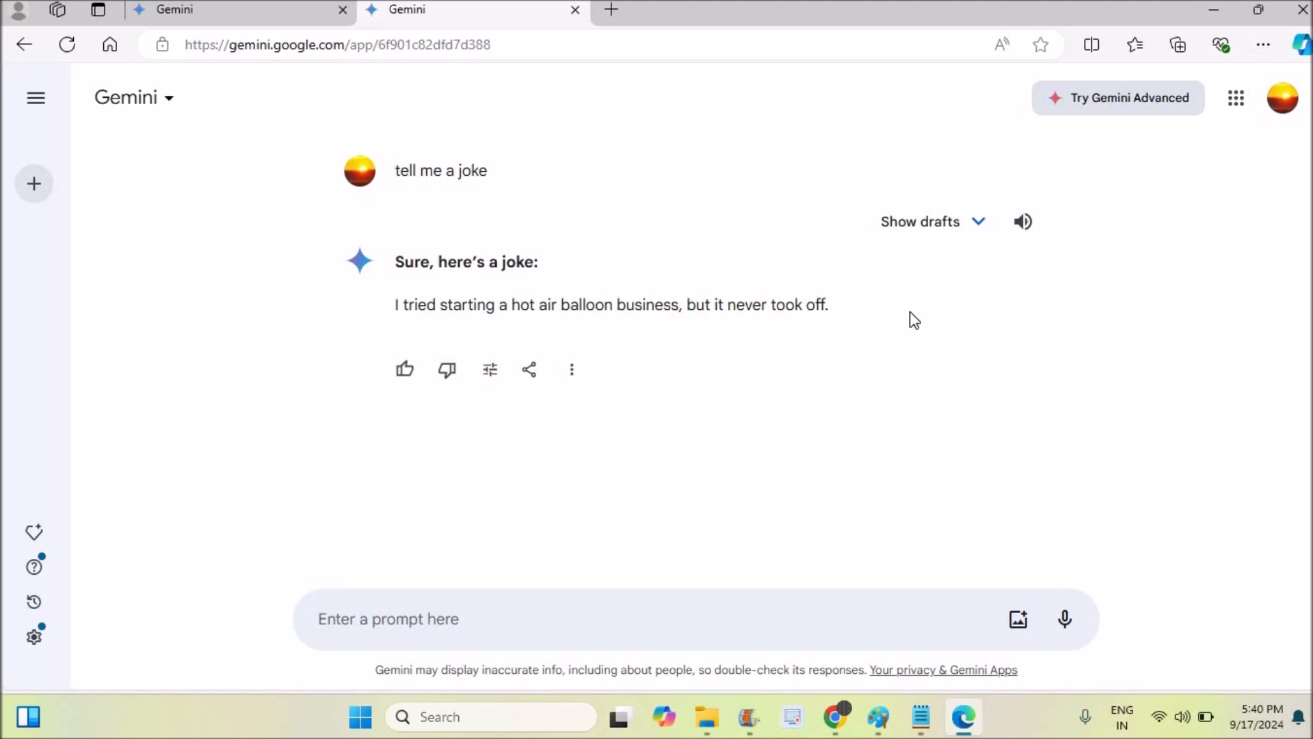
mouse_move(1001, 45)
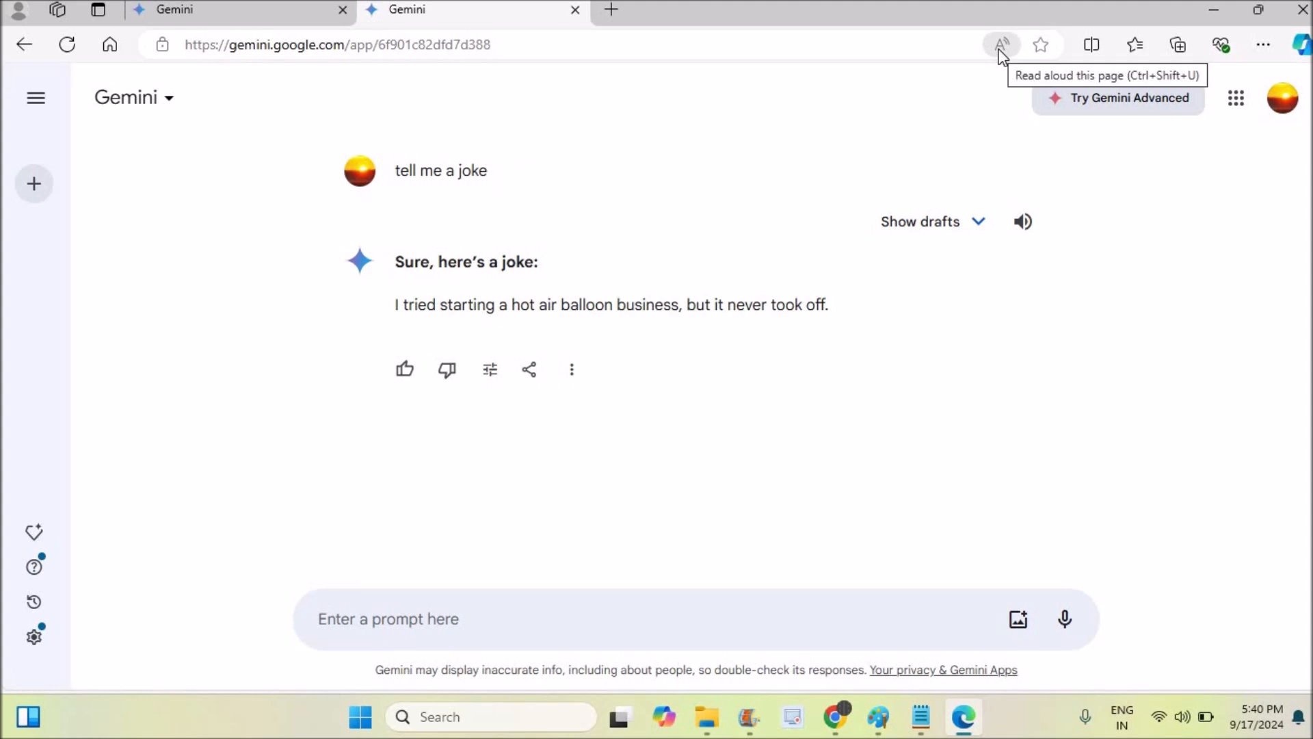
mouse_move(455, 29)
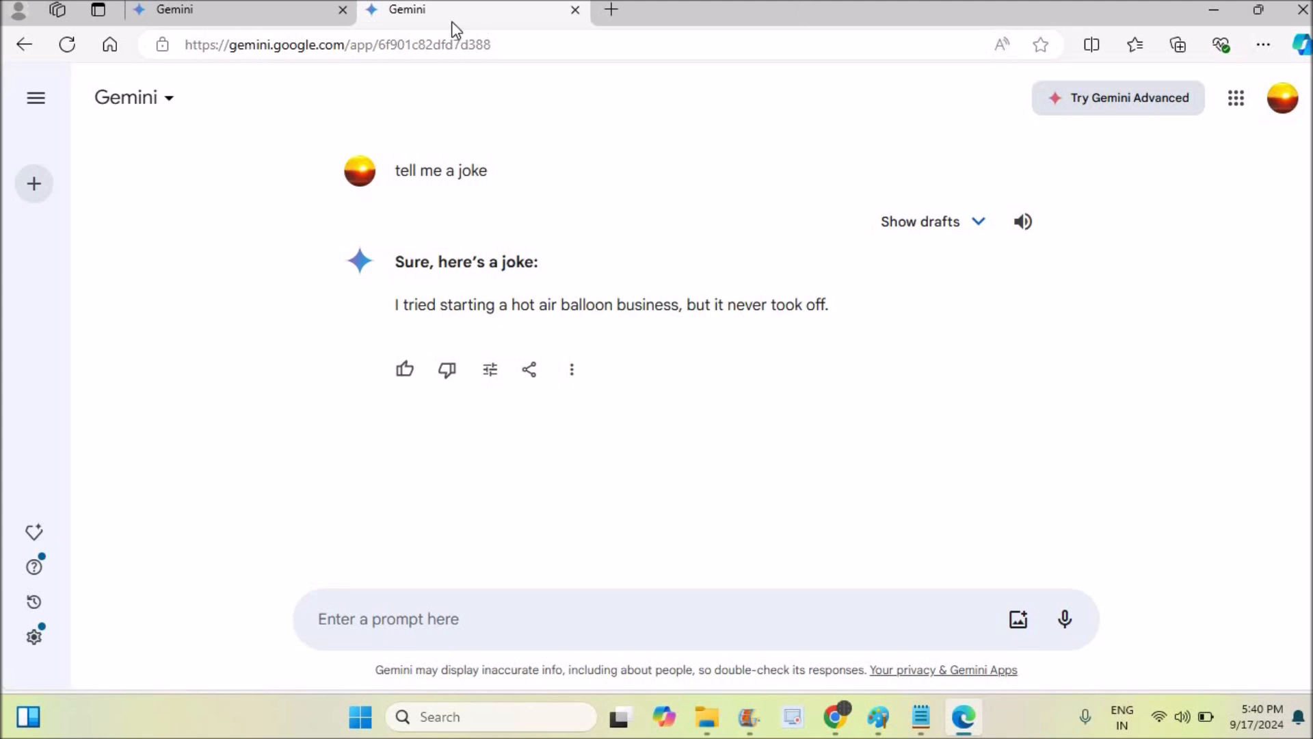
mouse_move(557, 271)
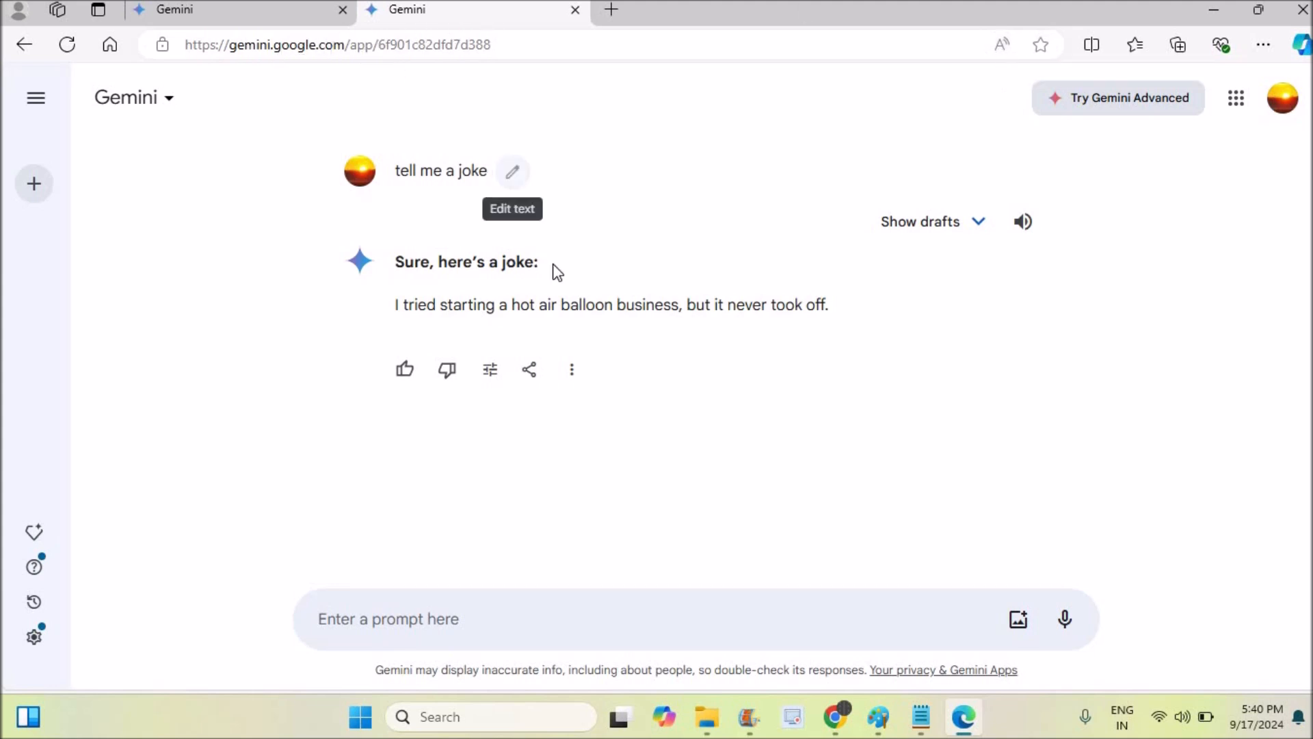
mouse_move(674, 421)
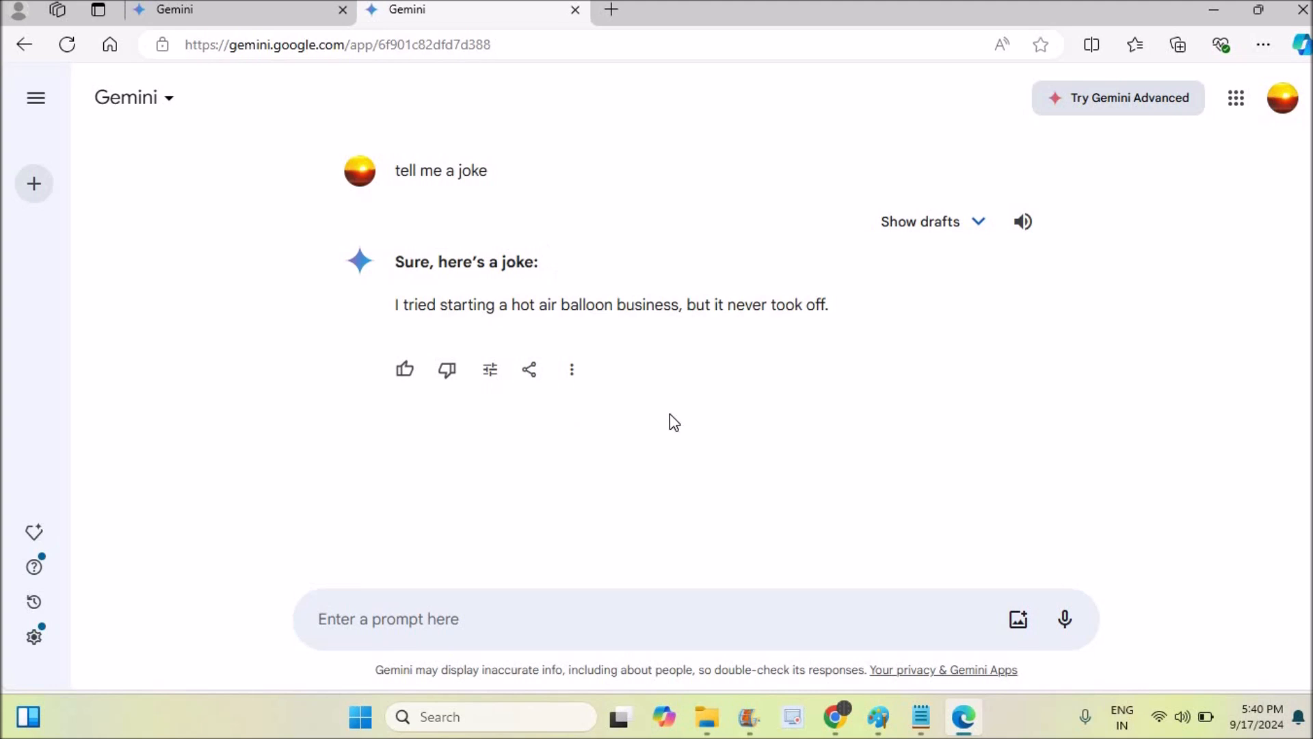
mouse_move(932, 283)
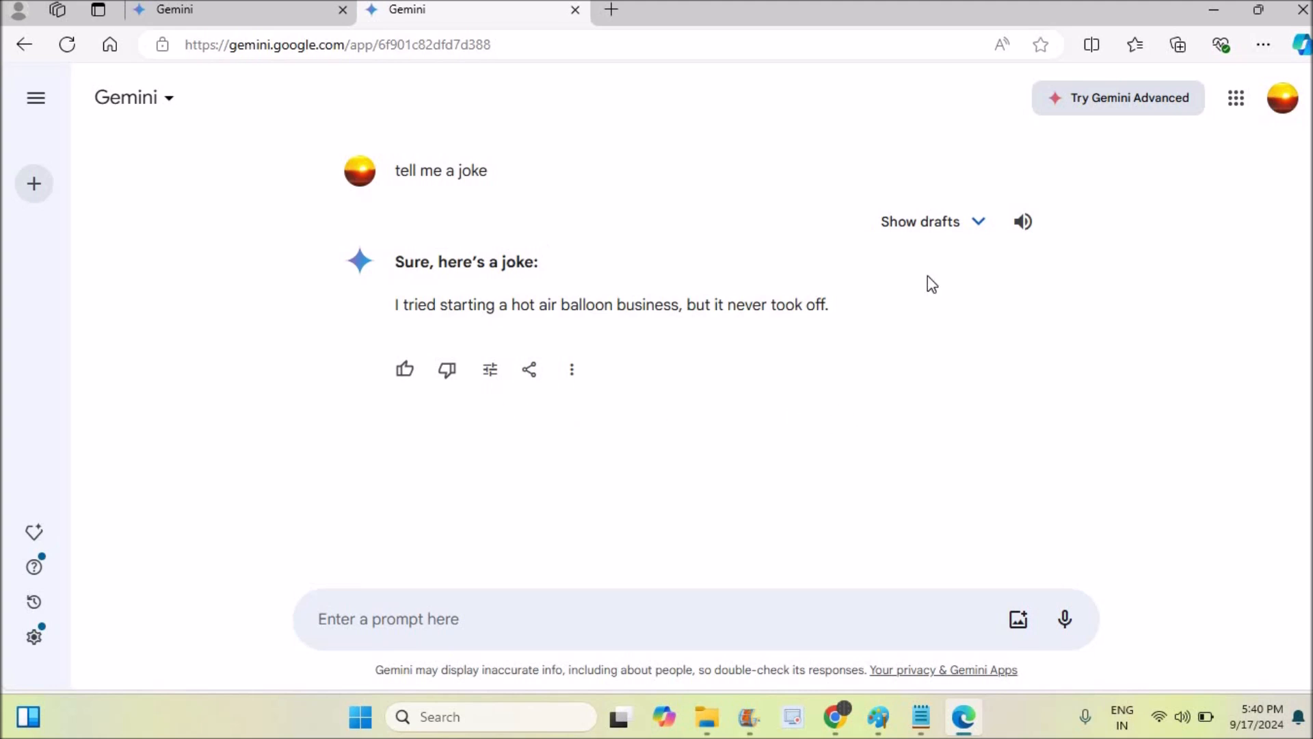
mouse_move(1002, 44)
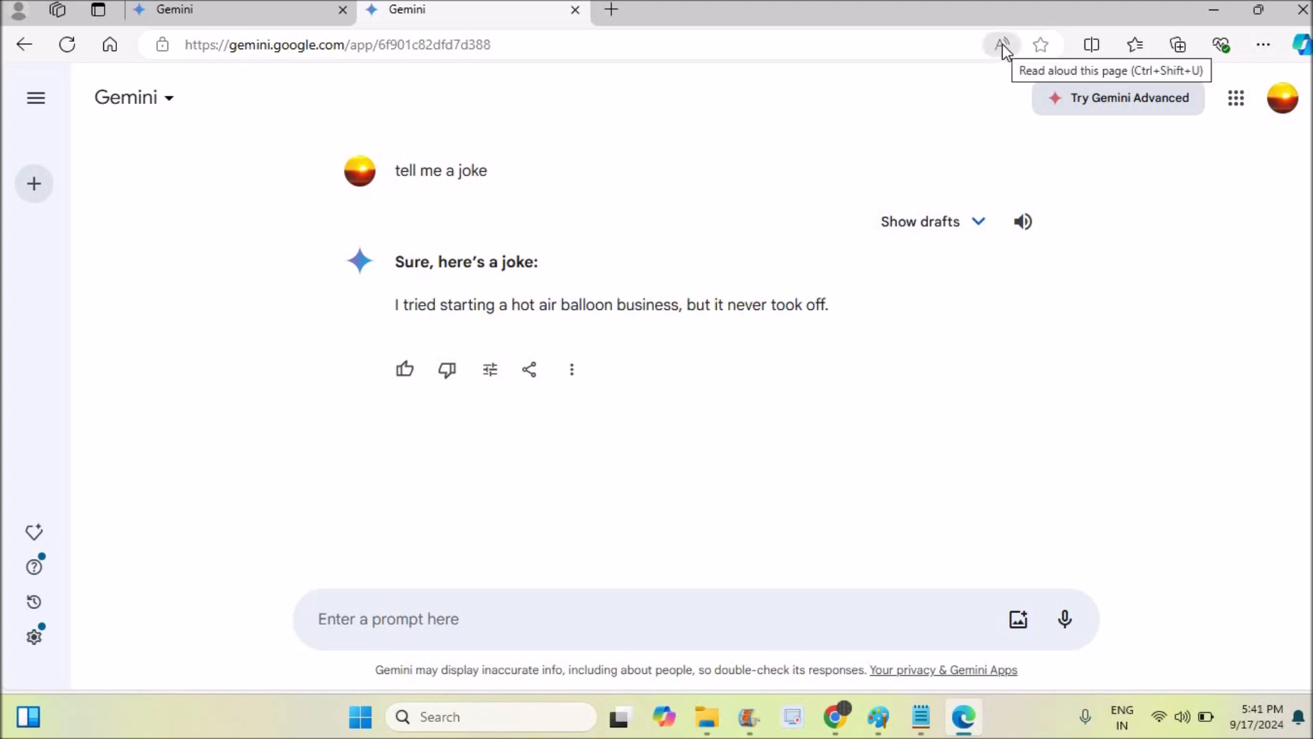
Step: Open Edge's Read Aloud reader on the Gemini joke page
click(1001, 44)
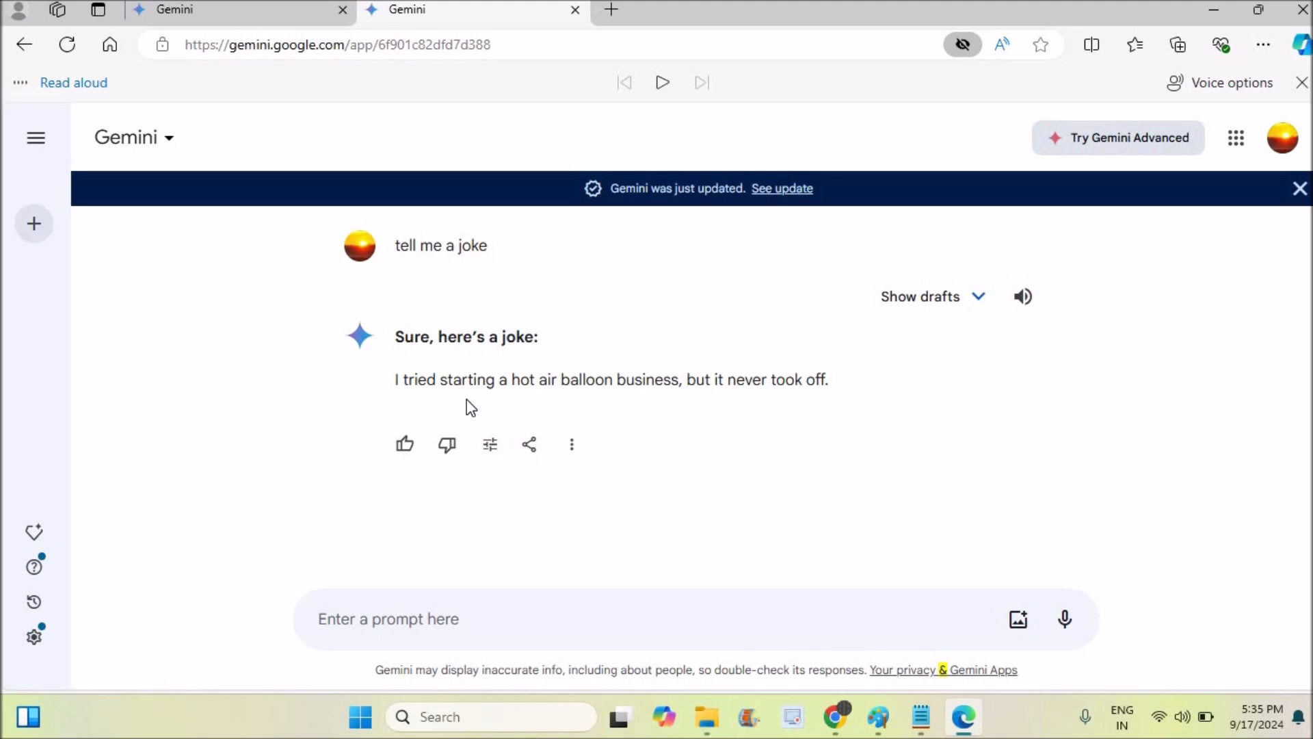
mouse_move(781, 348)
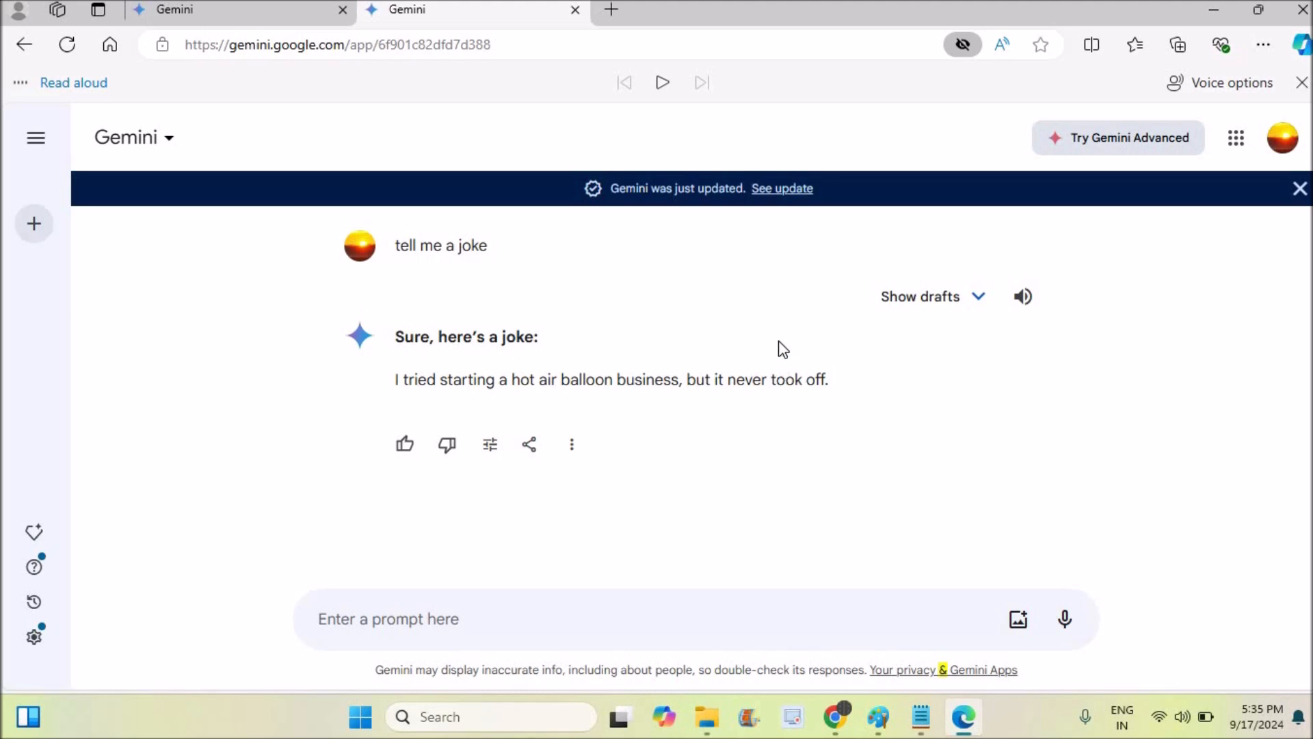